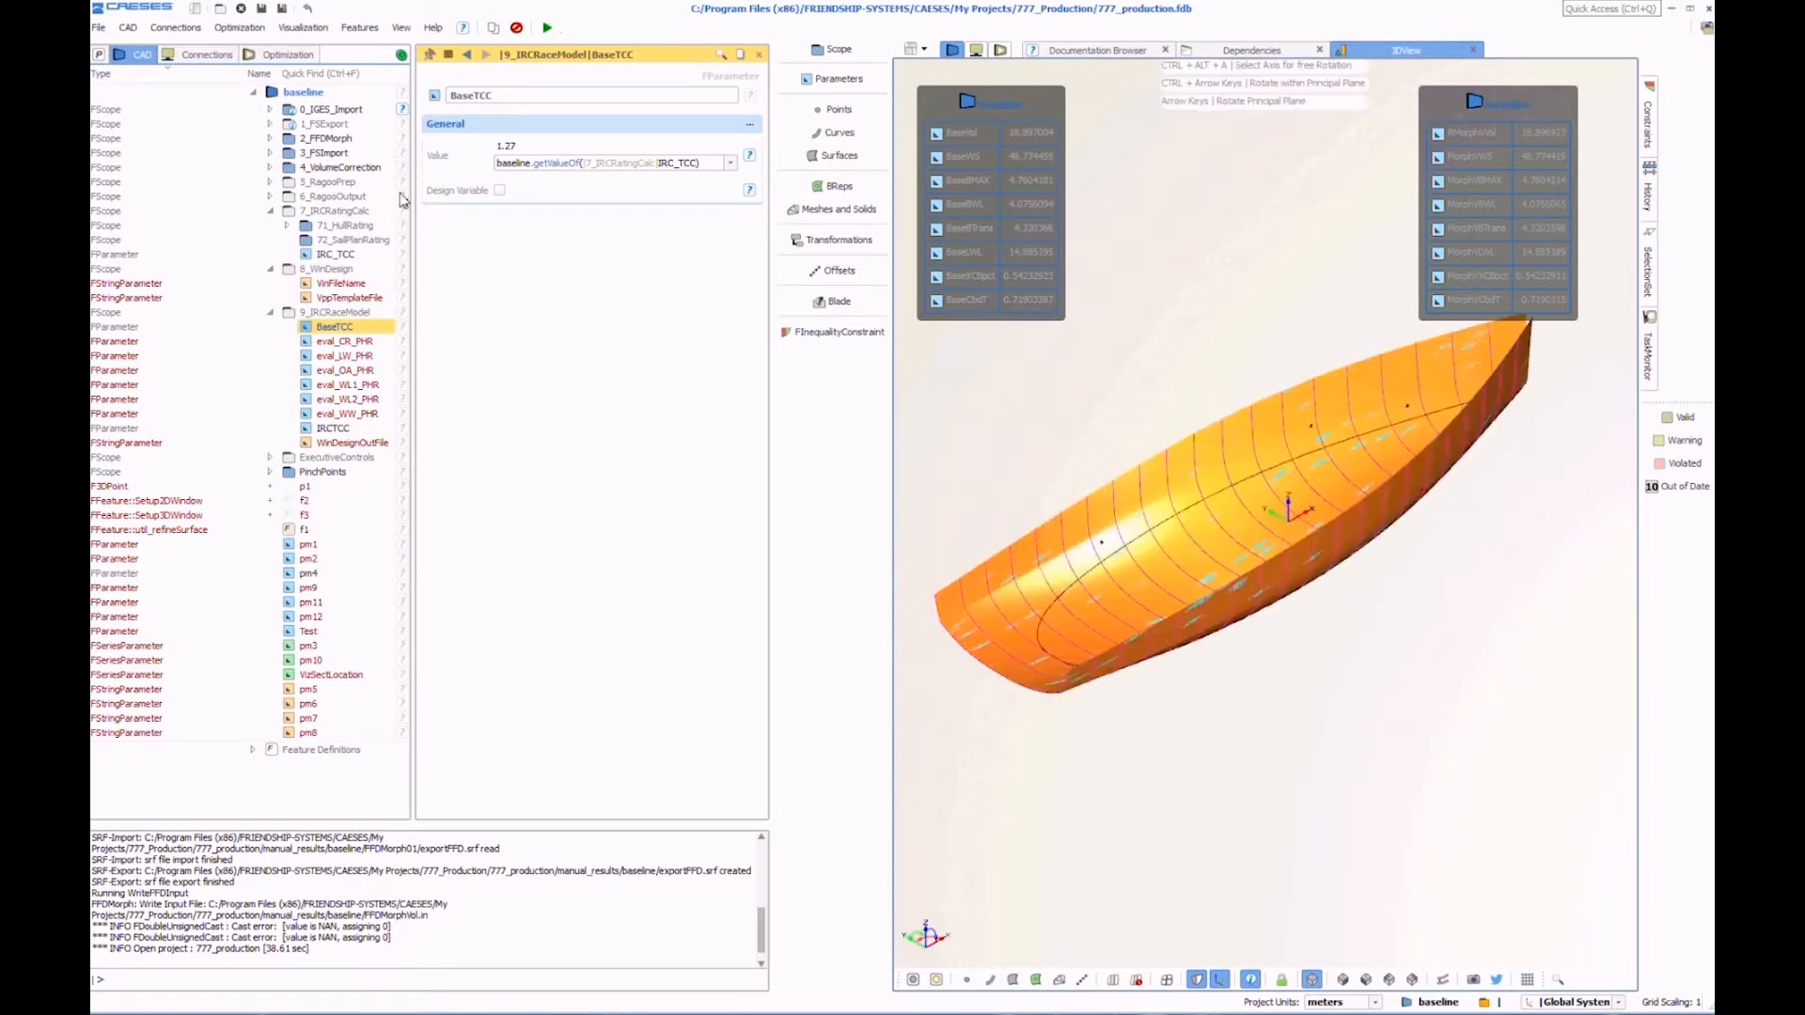
Expand the 2_FFDMorph, 3_FSImport and 6_RagooOutput scopes under baseline.
{"action": "left_click", "coordinate": [270, 138]}
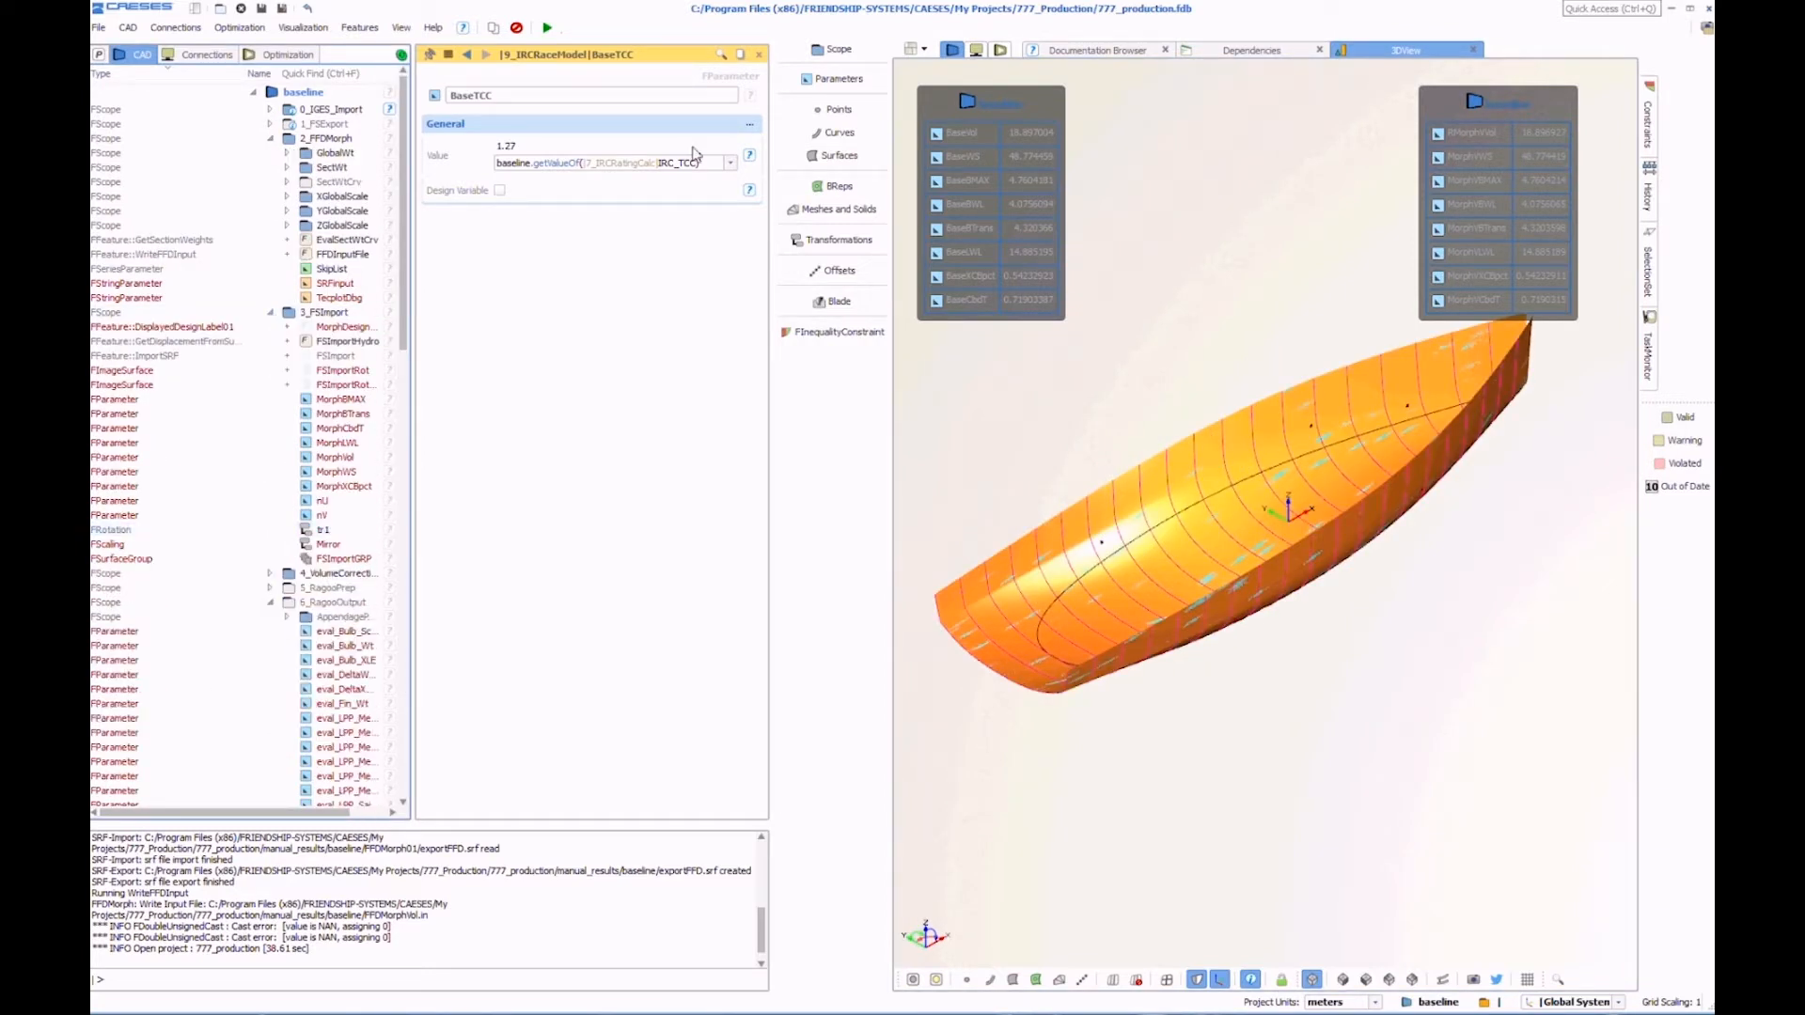
{"action": "left_click", "coordinate": [206, 55]}
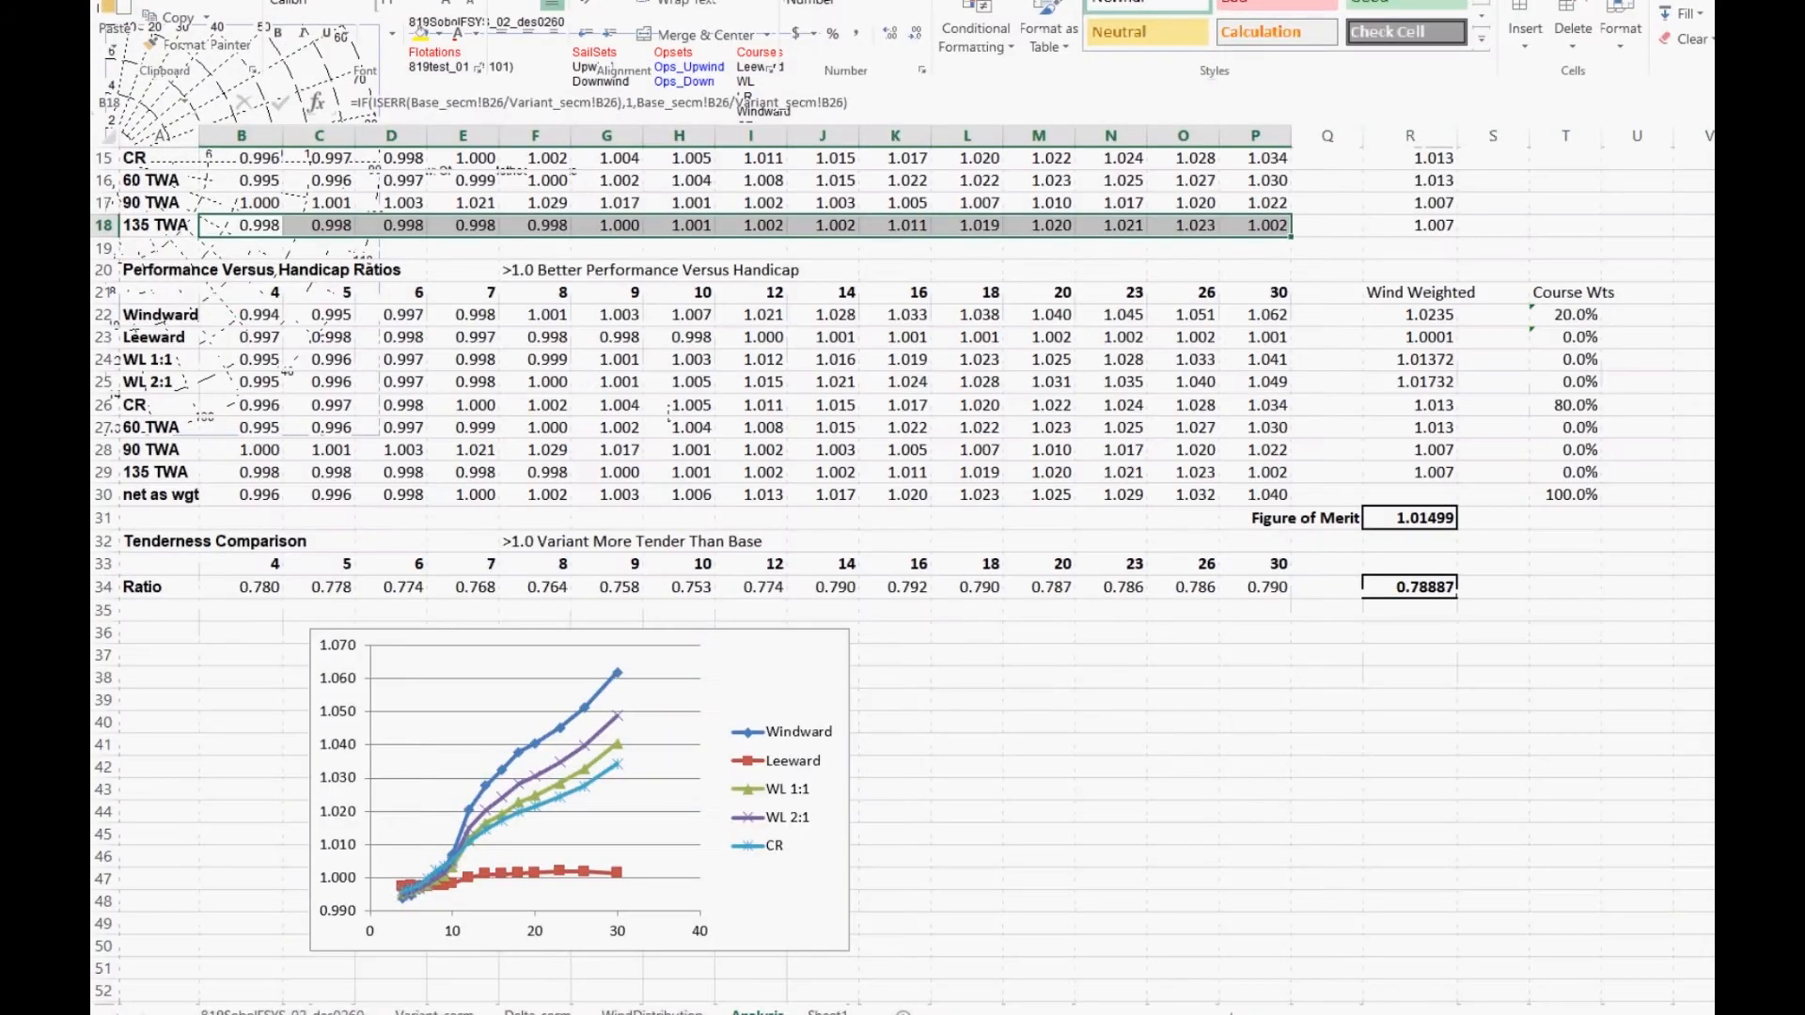
Scroll the Excel Analysis sheet to the performance-versus-handicap ratio tables and chart.
{"action": "scroll", "scroll_direction": "up", "scroll_amount": 3}
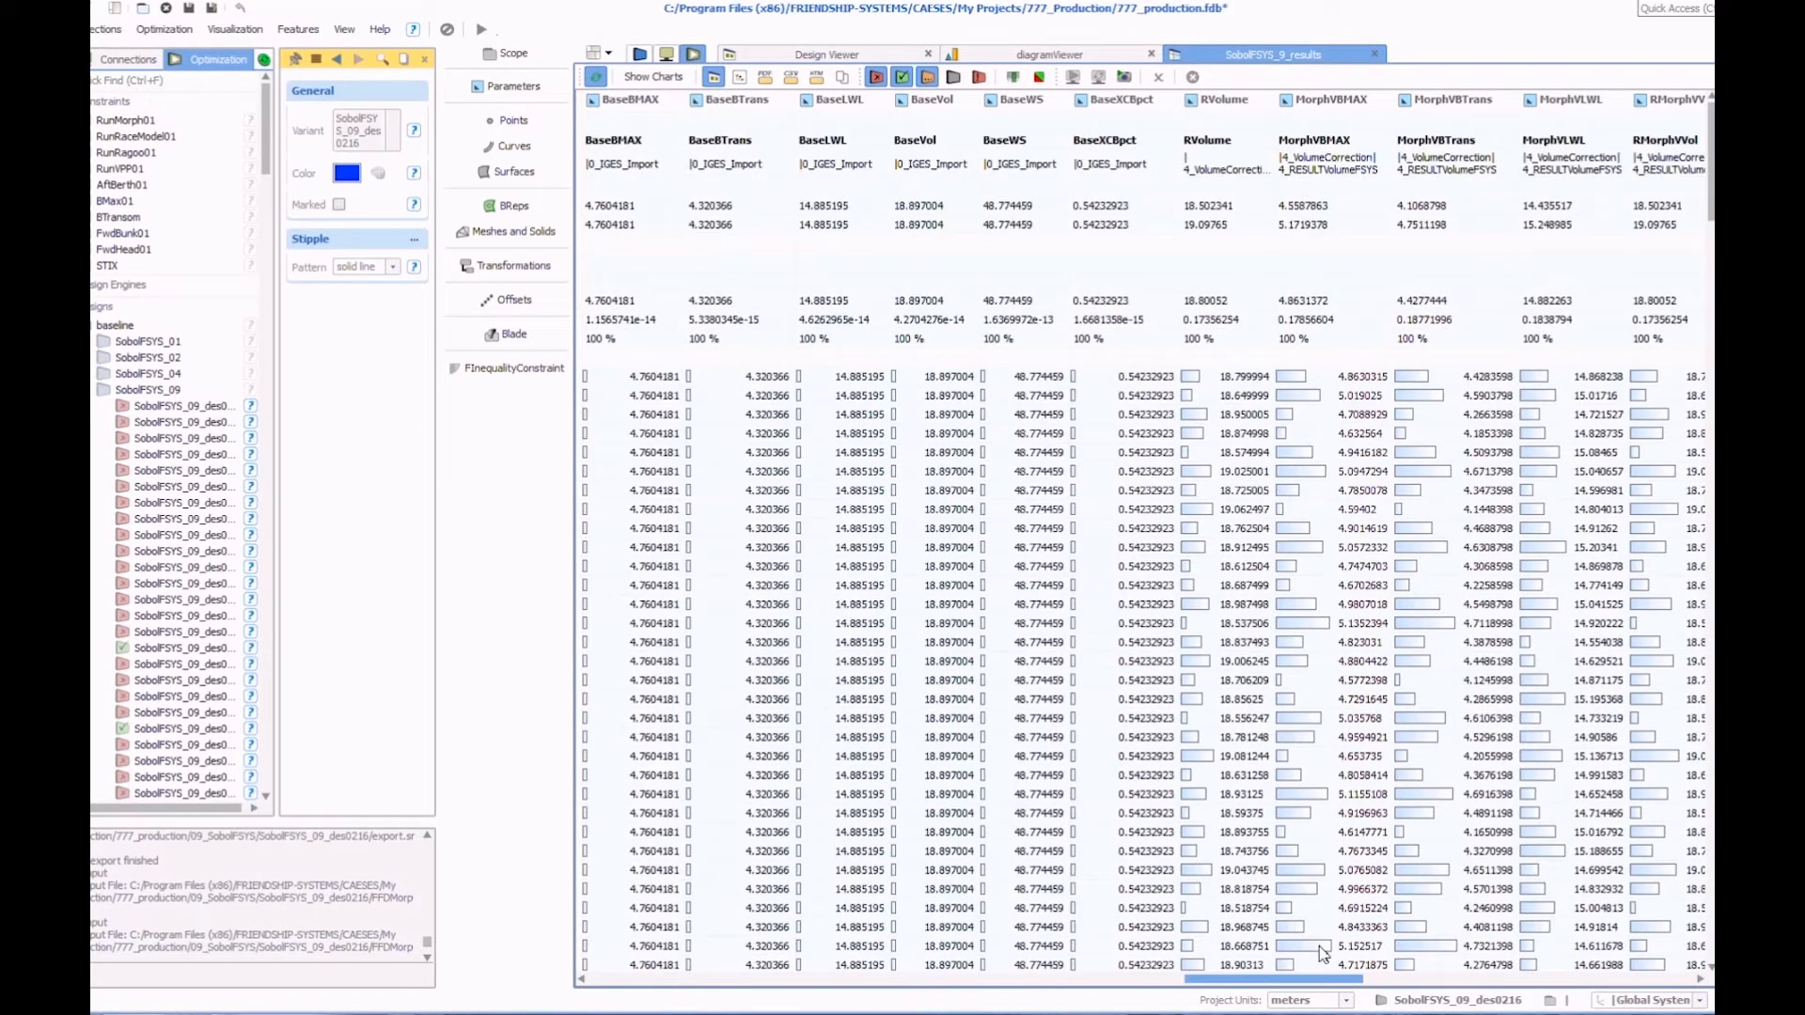
Scroll the SobolFSYS_9 results right to the eval_Eval_CostEstimate and constraint columns.
{"action": "scroll", "scroll_direction": "right", "scroll_amount": 3}
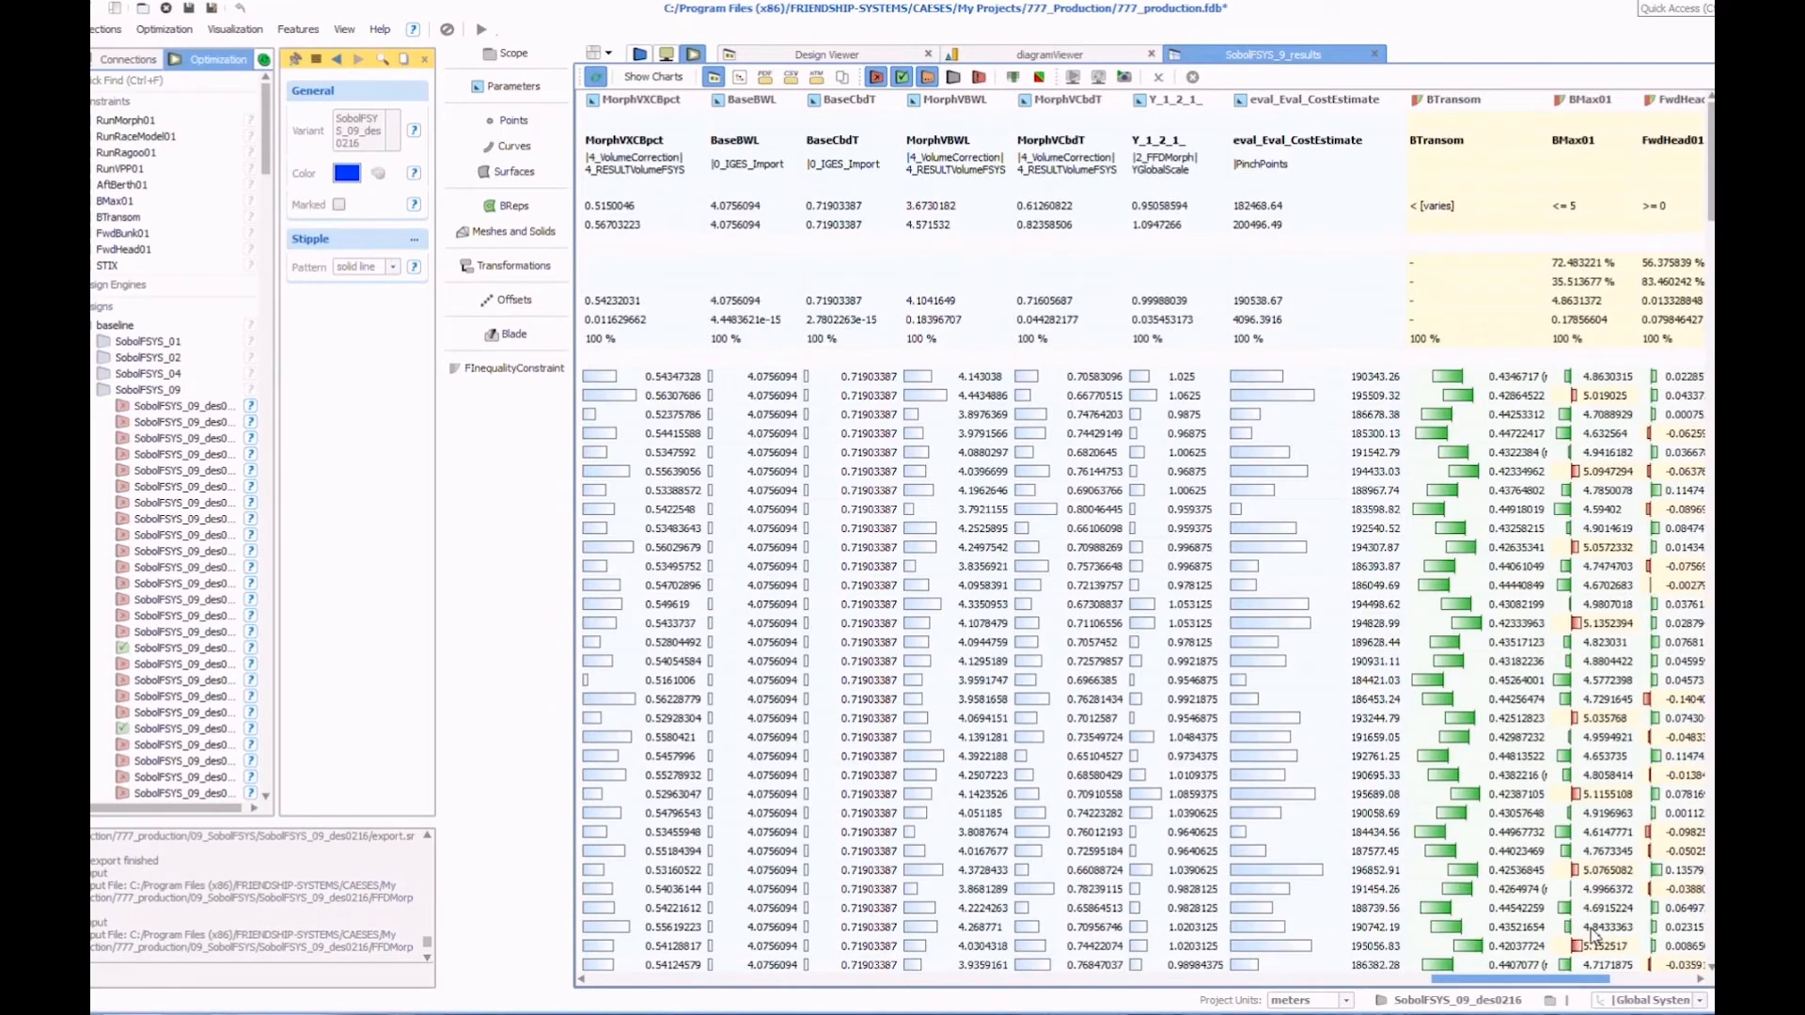
{"action": "scroll", "scroll_direction": "right", "scroll_amount": 3}
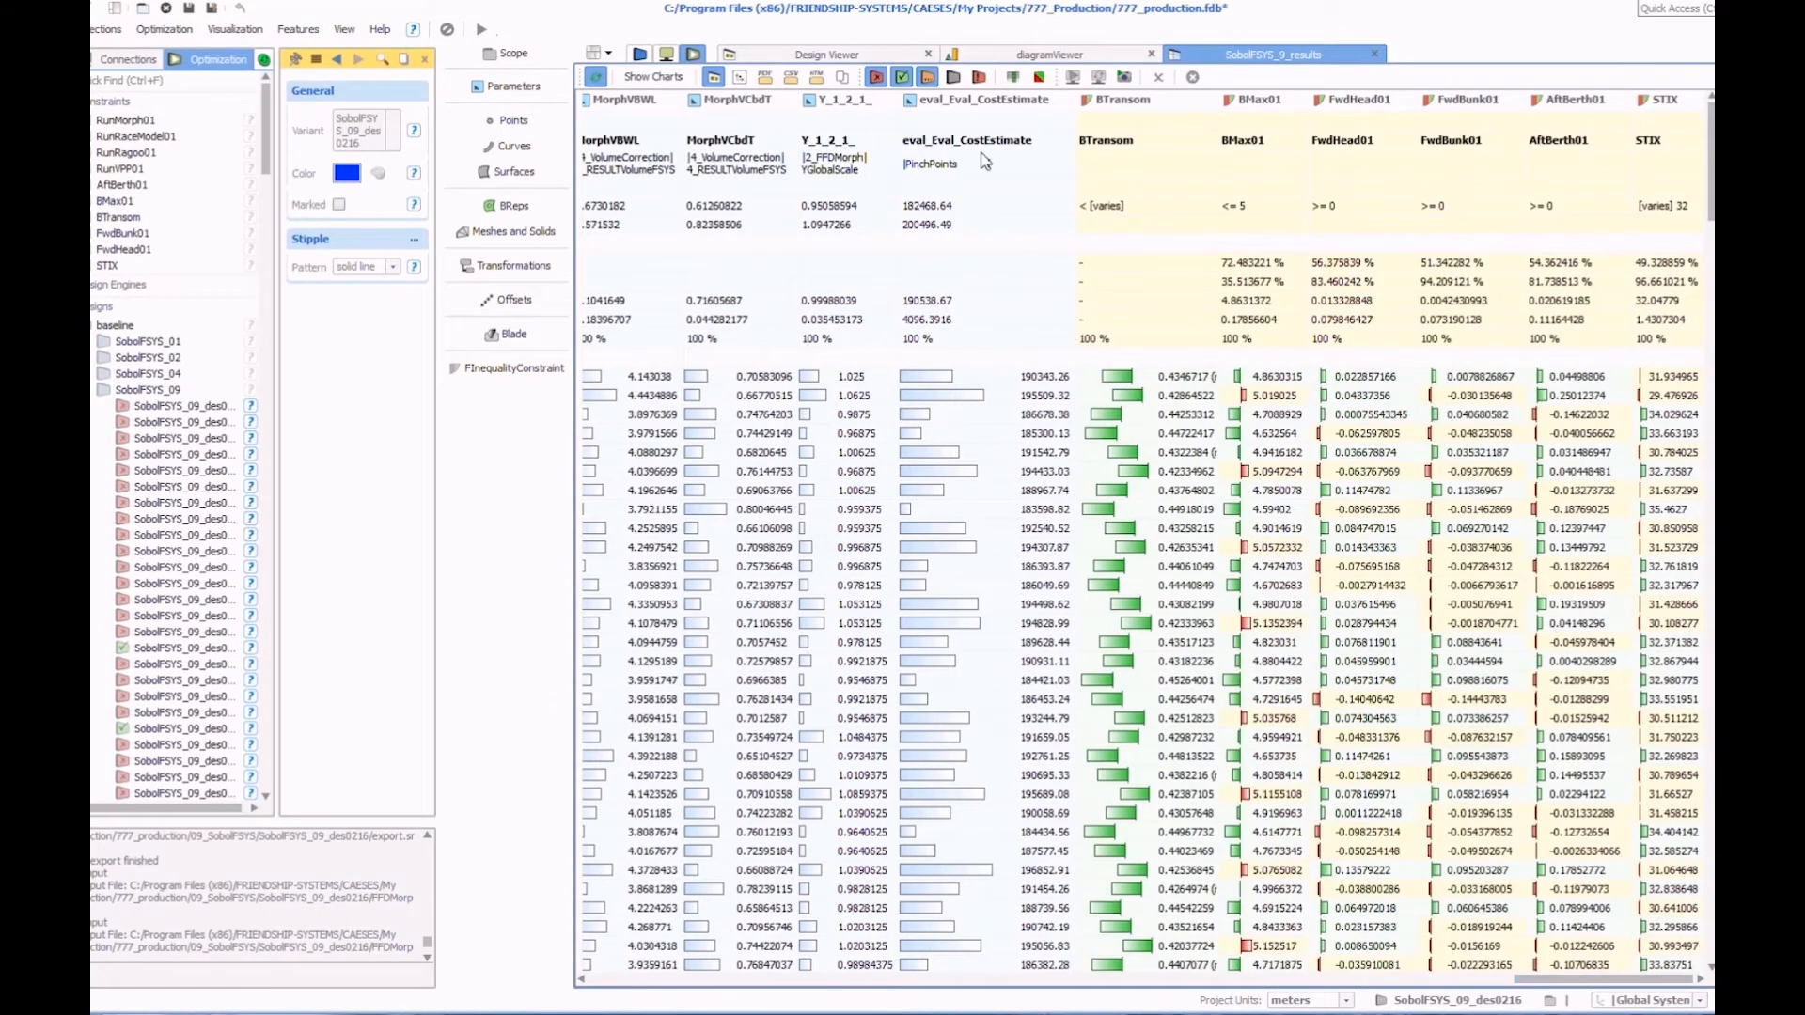
{"action": "left_click", "coordinate": [1050, 54]}
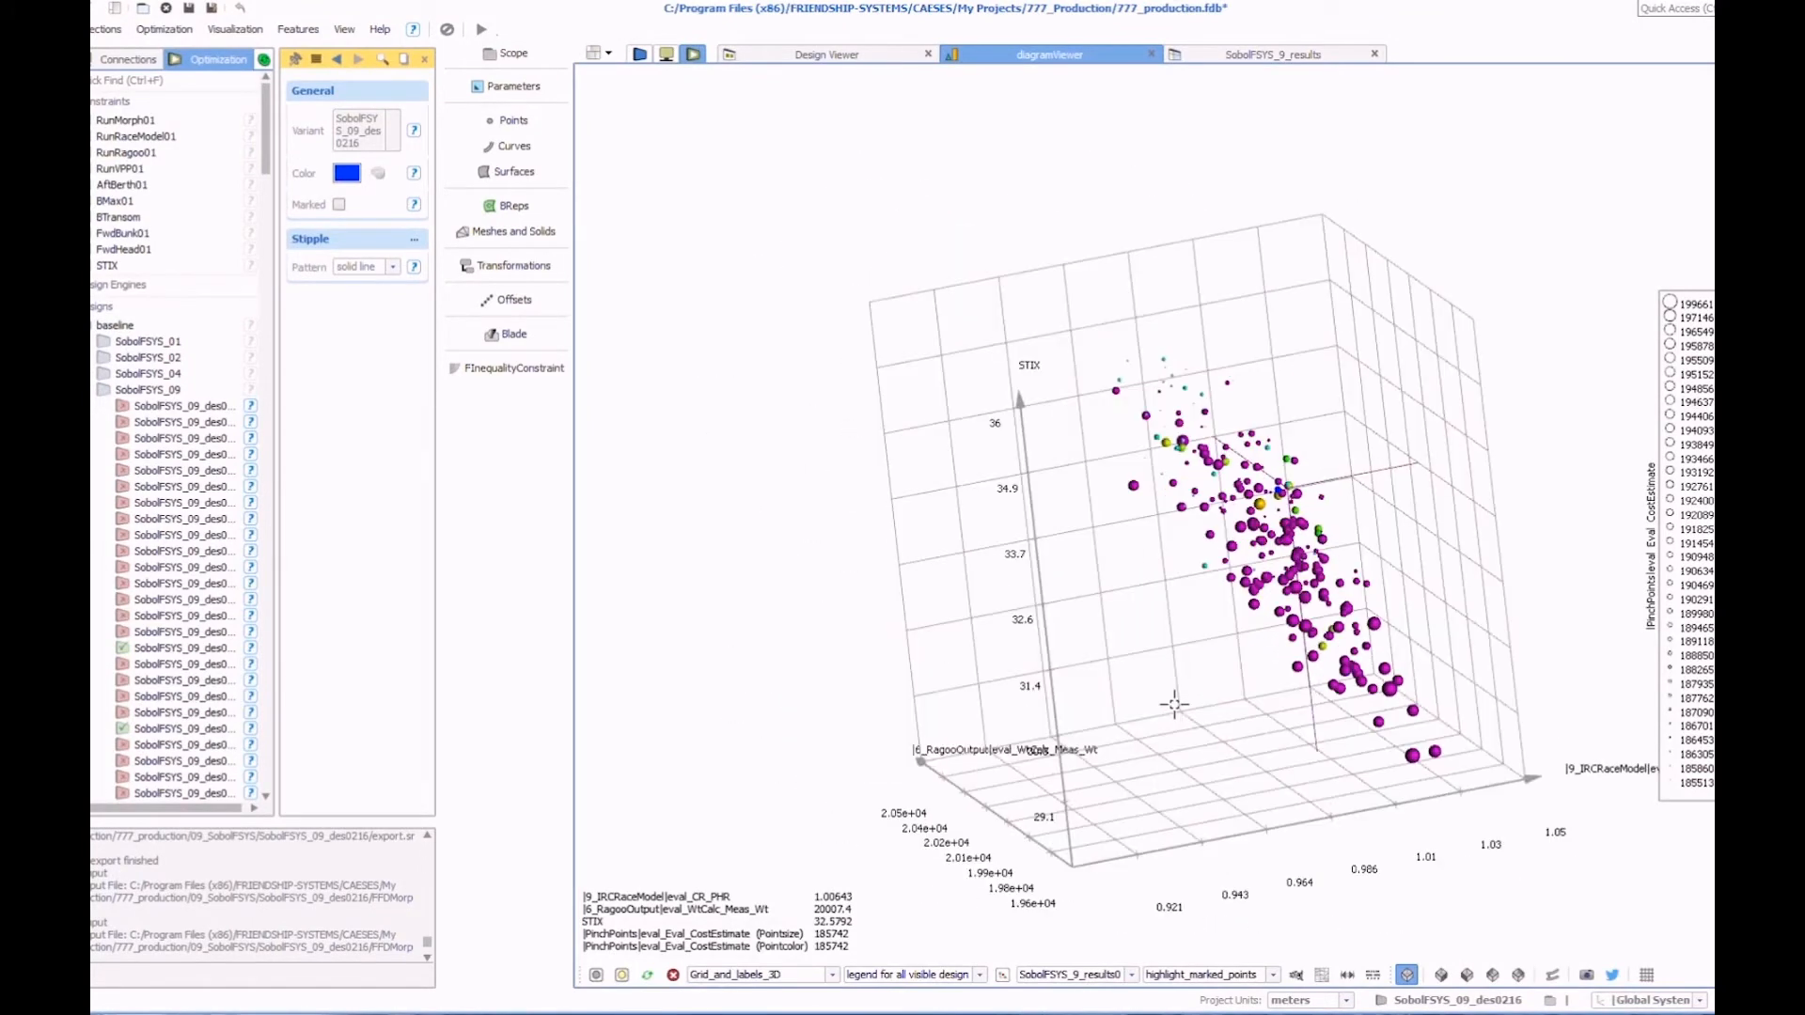
View the 3D scatter head-on as STIX, then weight, against CR_PHR.
{"action": "left_click", "coordinate": [1459, 975]}
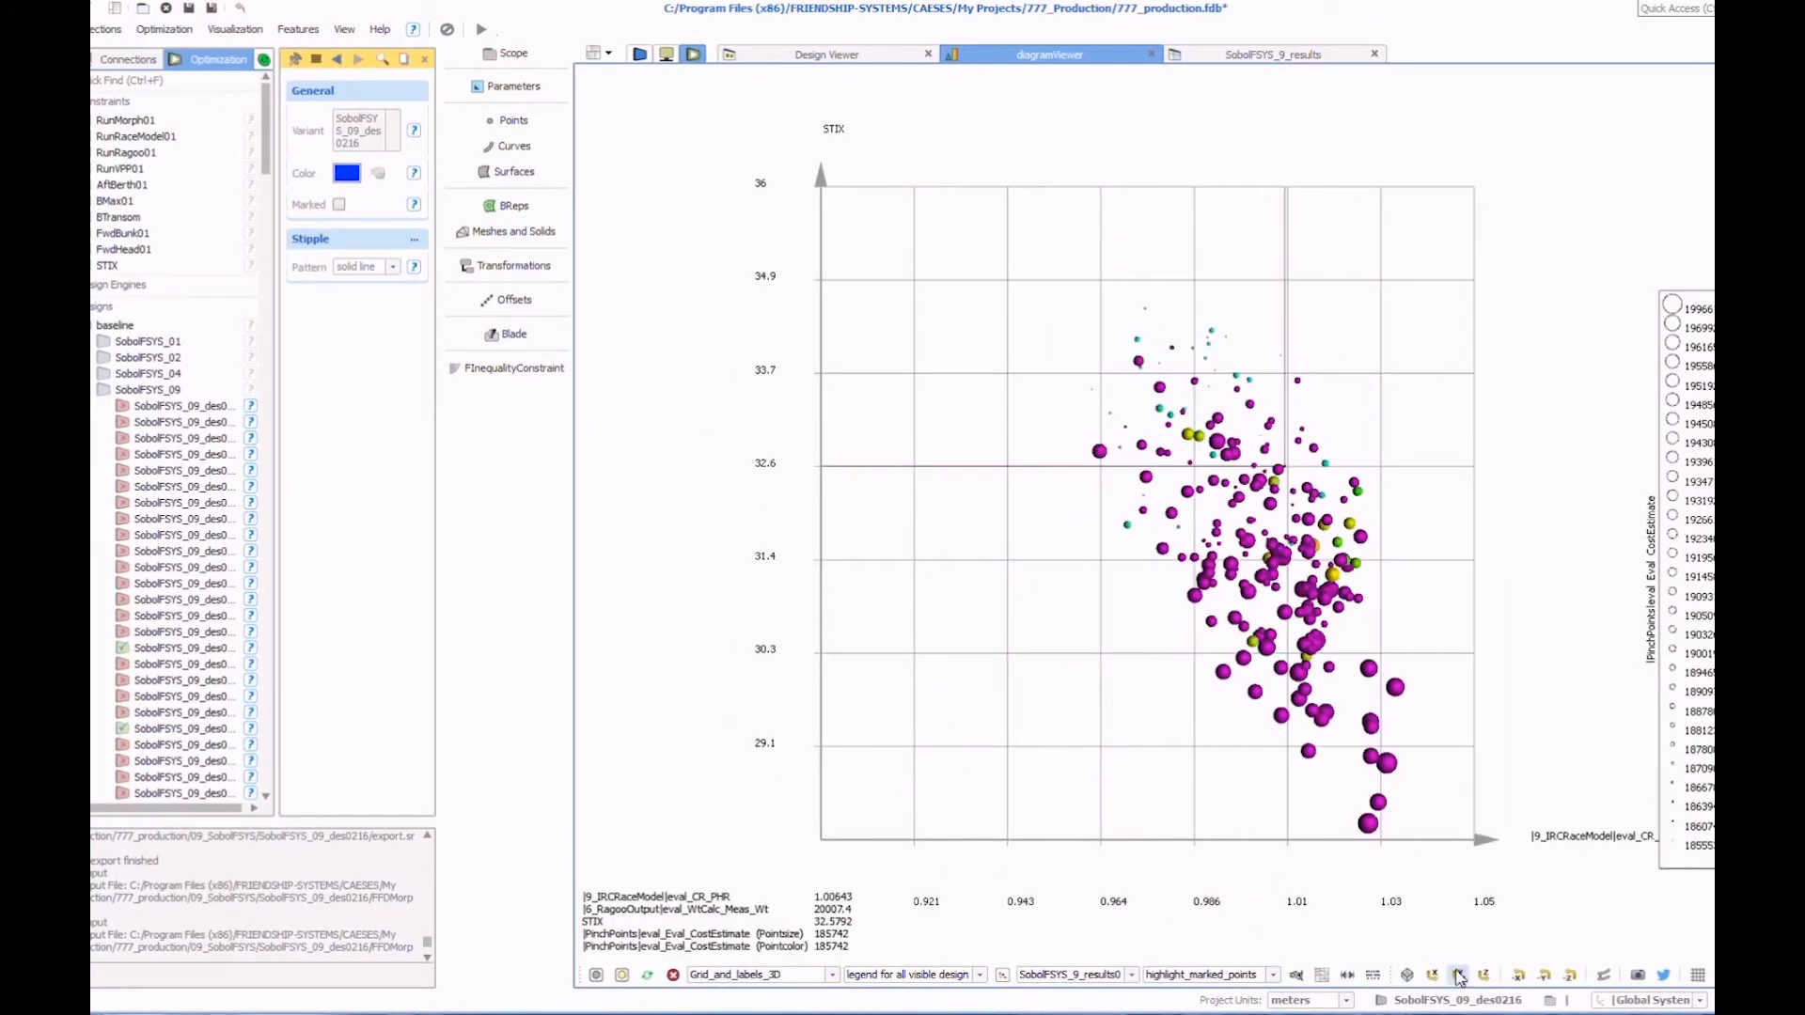
{"action": "left_click", "coordinate": [1442, 975]}
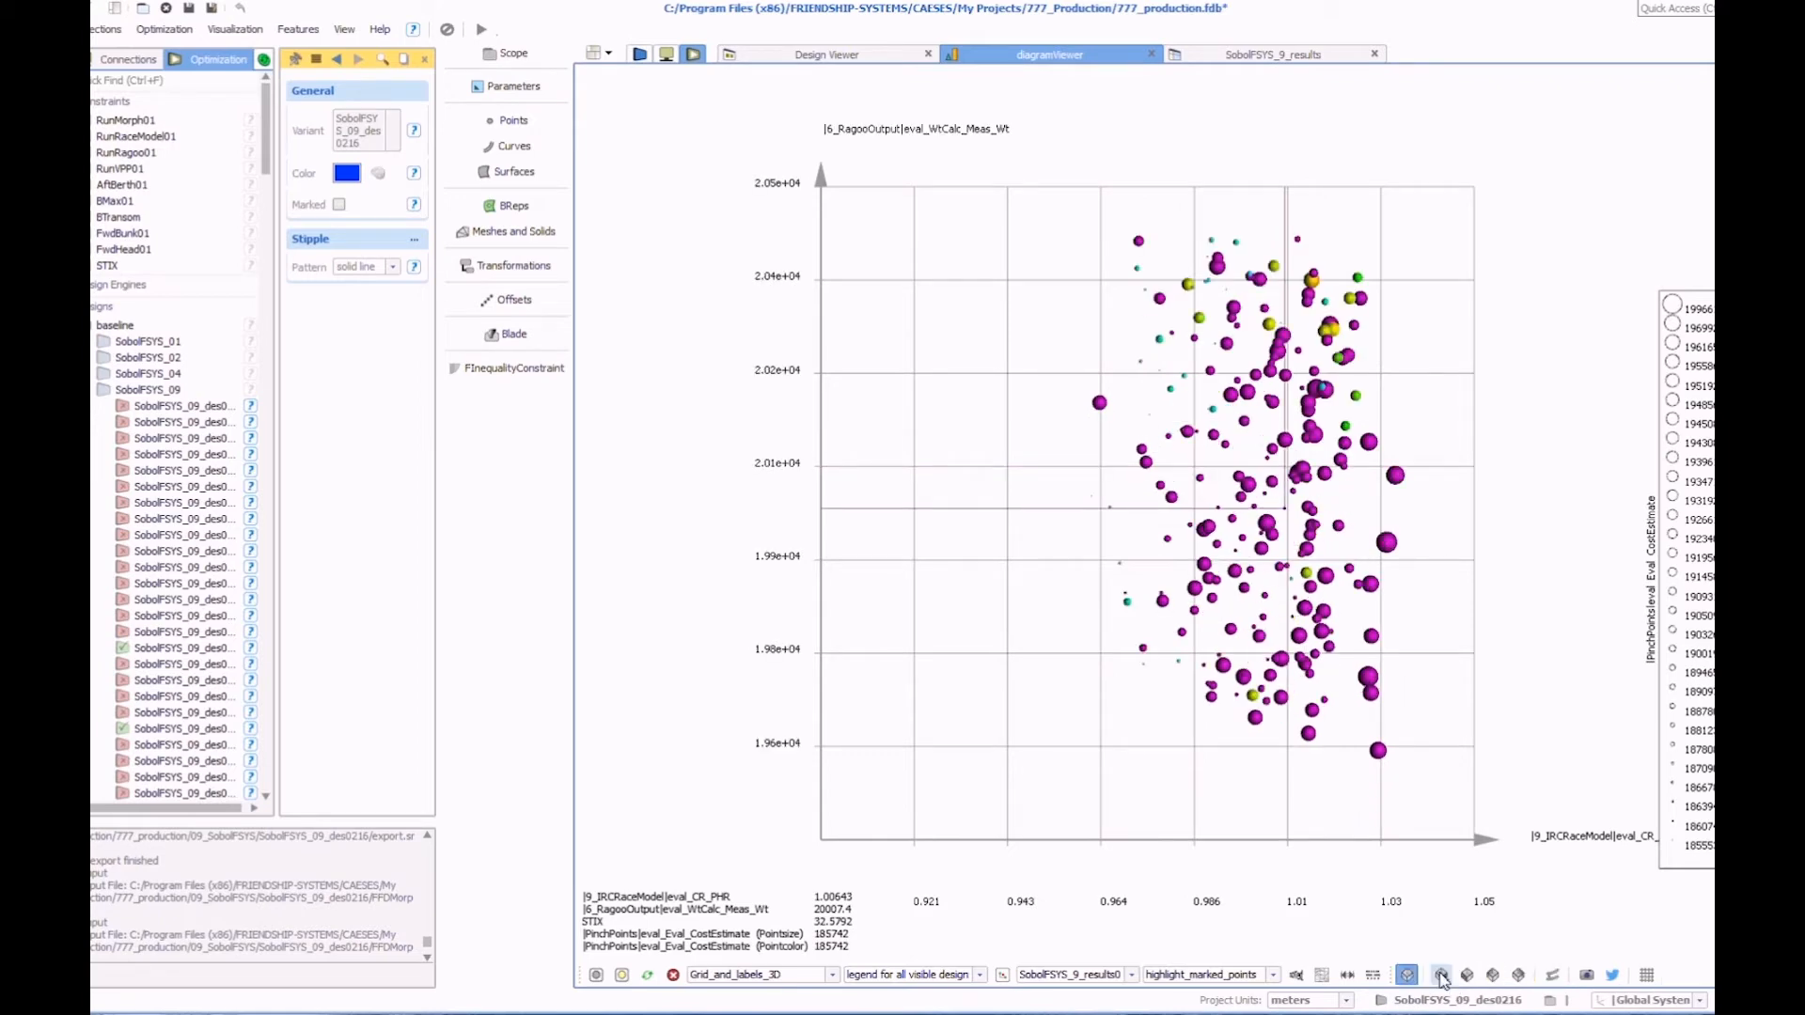
{"action": "left_click", "coordinate": [1407, 975]}
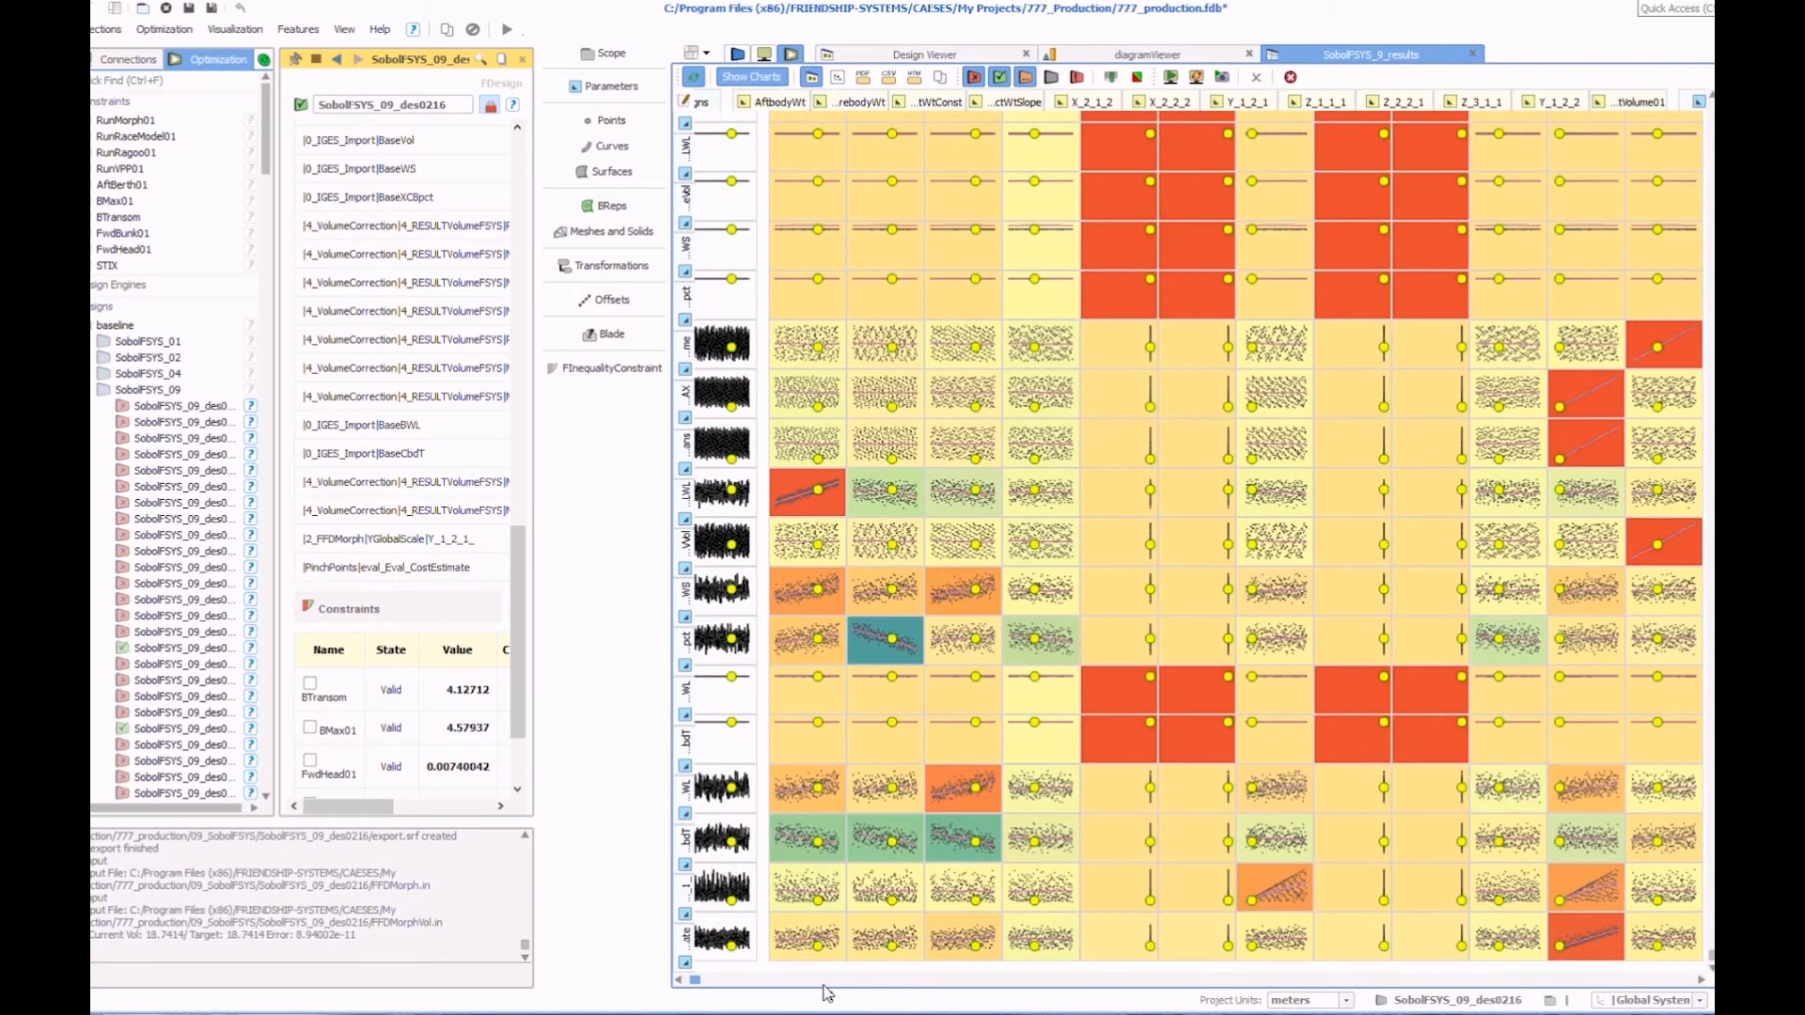
Scroll the correlation matrix right to reveal BaseWS, BaseXCBpct, RVolume and morphing columns.
{"action": "scroll", "scroll_direction": "right", "scroll_amount": 3}
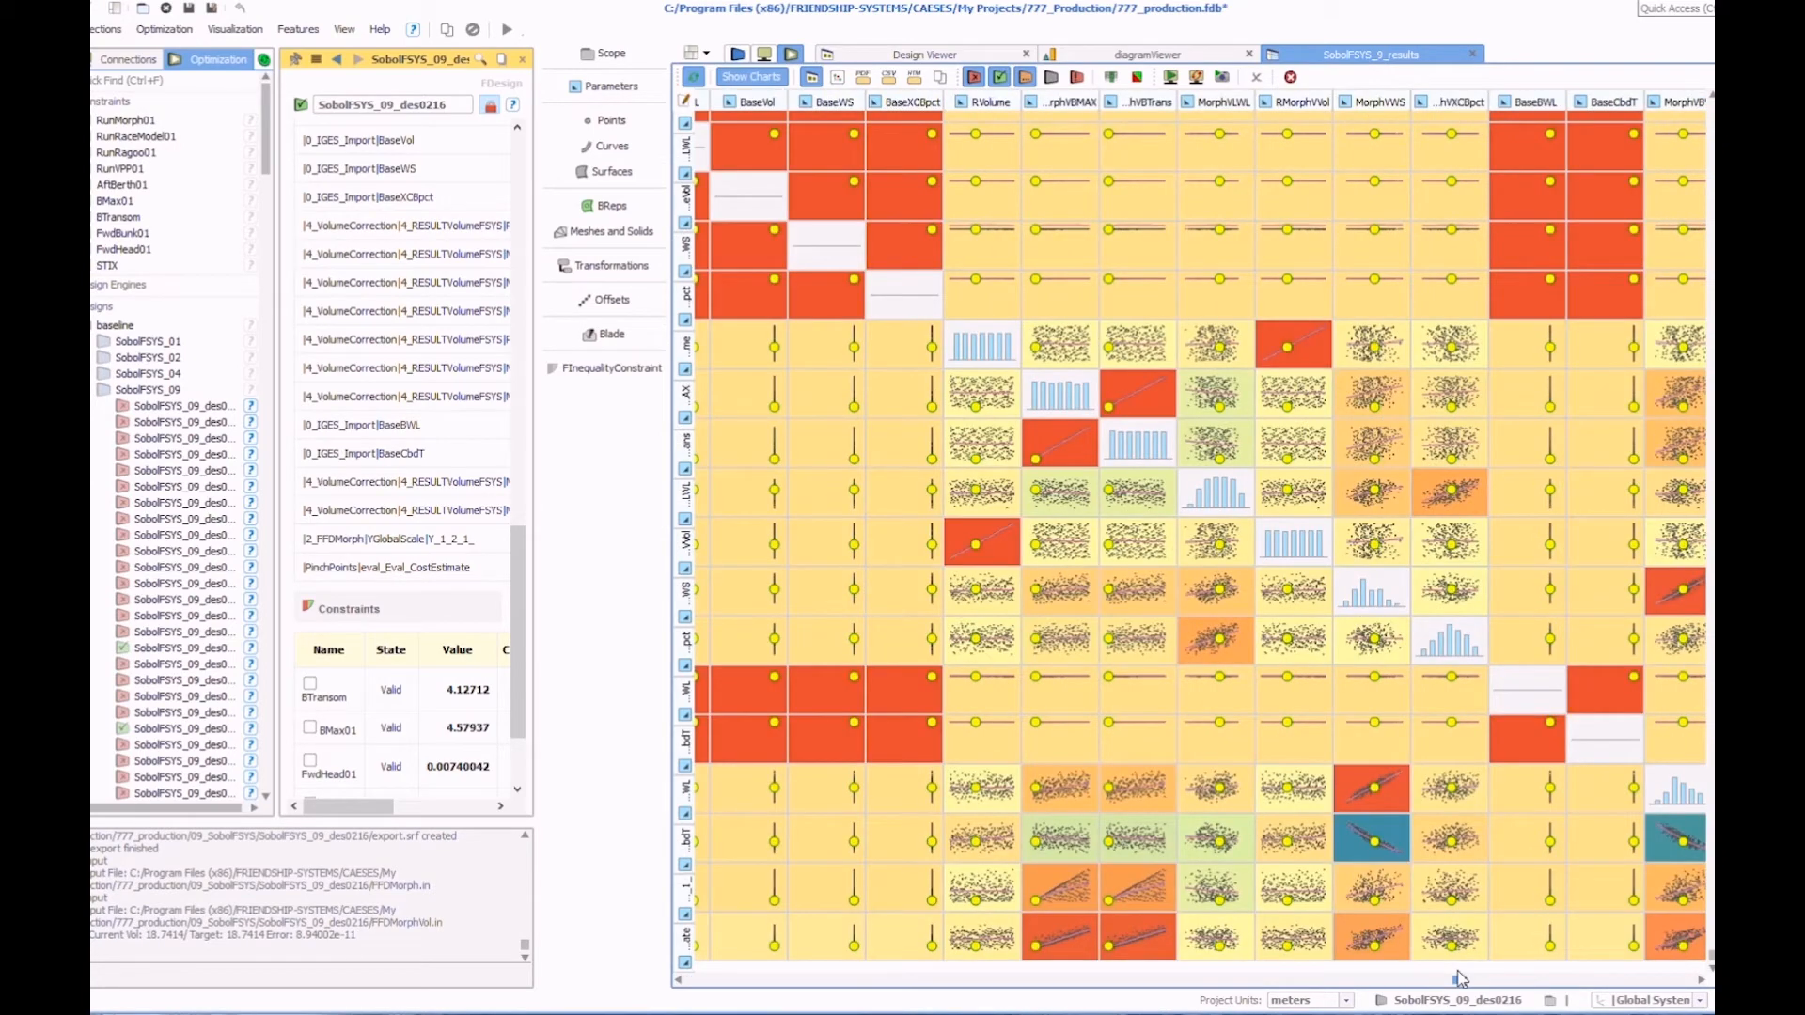